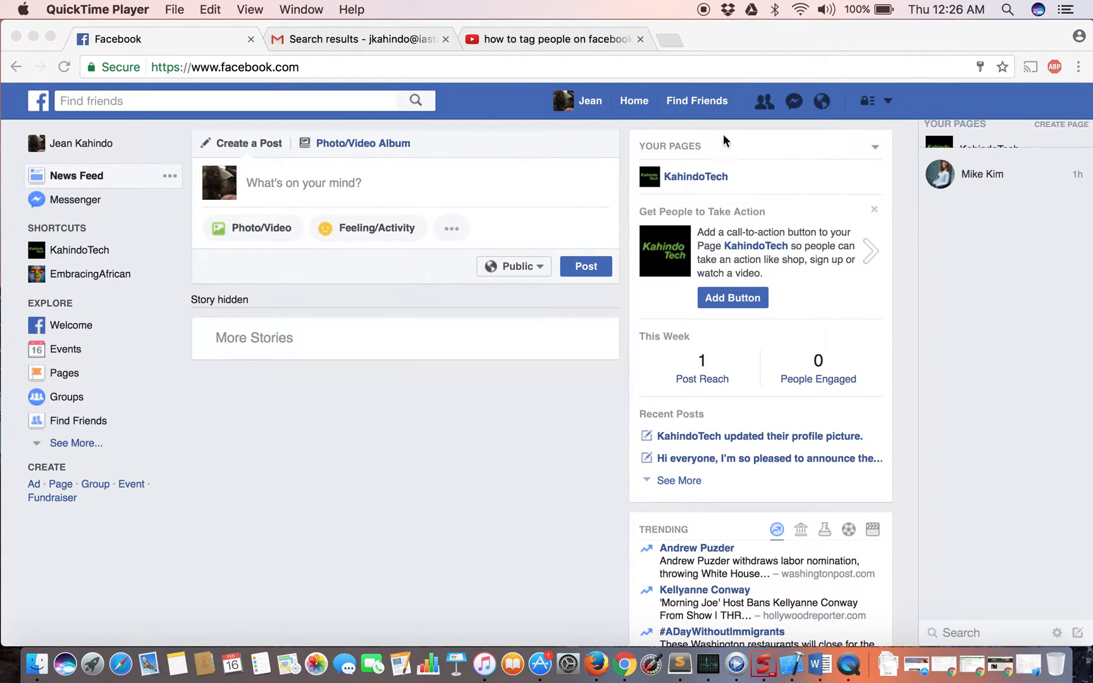
pyautogui.moveTo(341, 390)
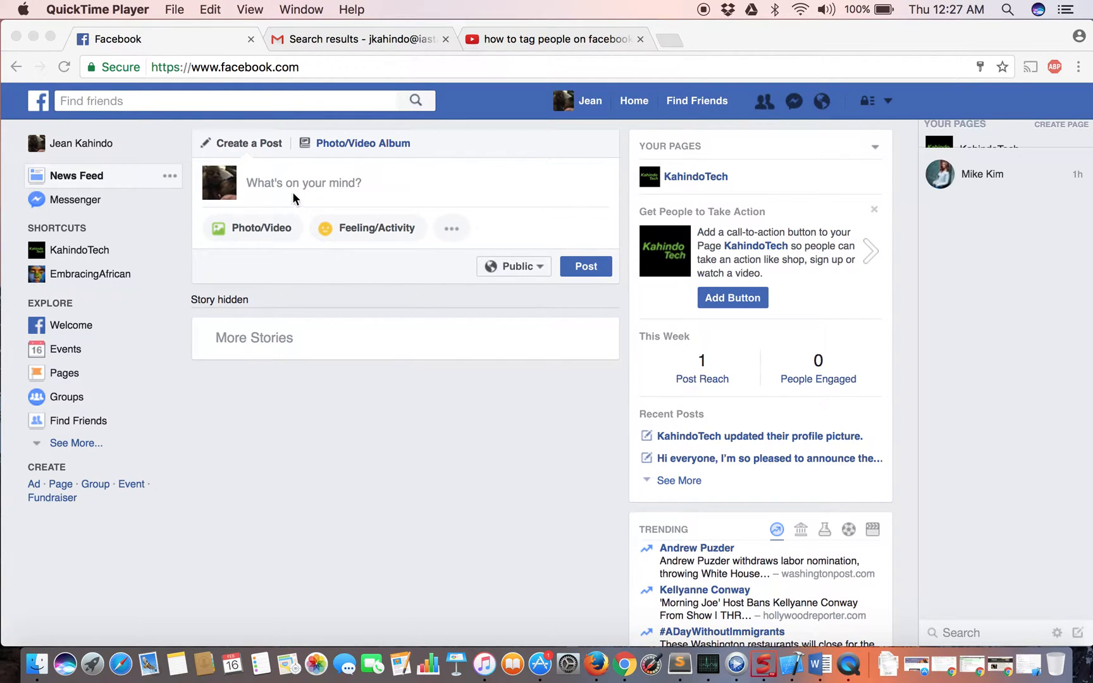
# - Start a new post reading 'Learning how to use facebook with @'
pyautogui.click(303, 183)
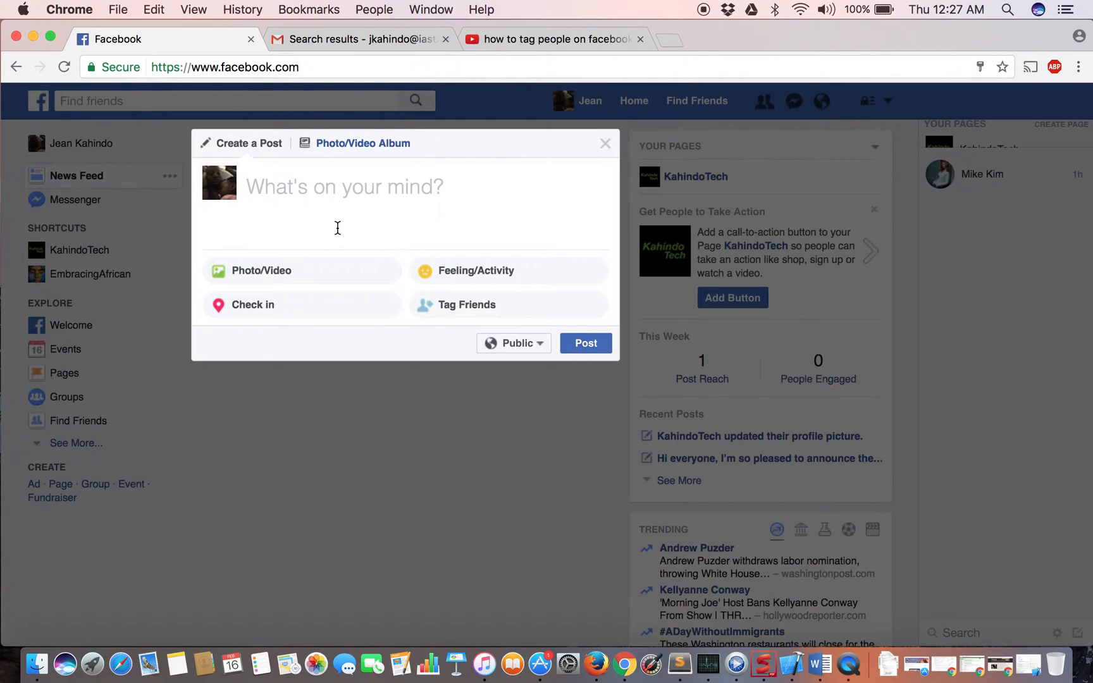
pyautogui.write('Learni')
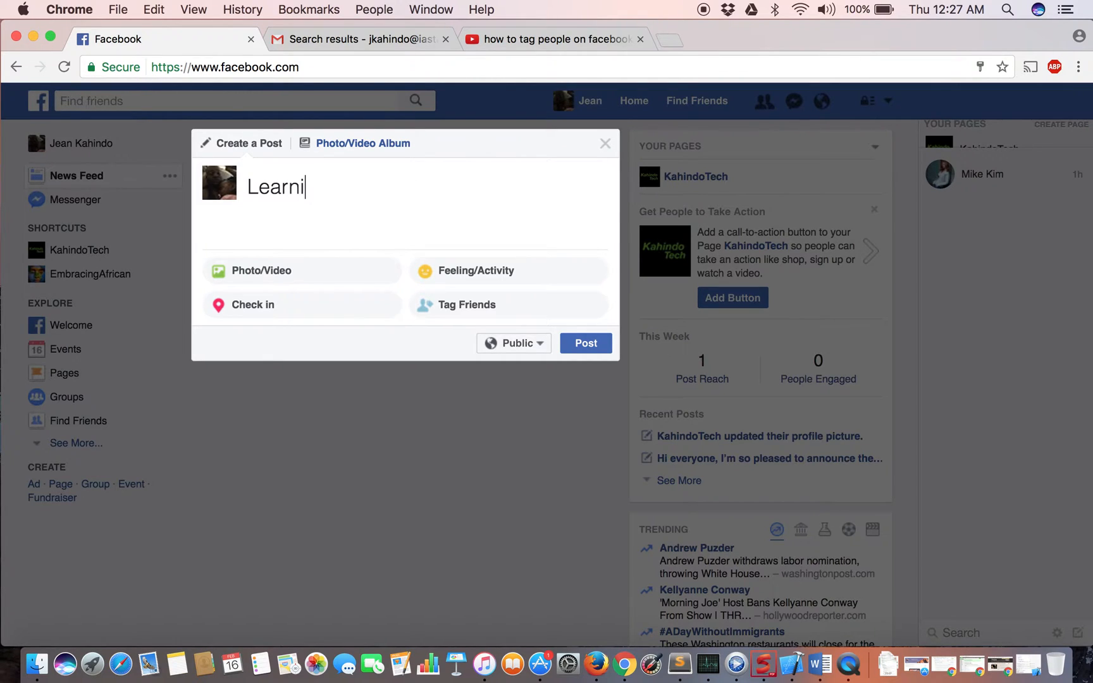
pyautogui.write('ng how to use fa')
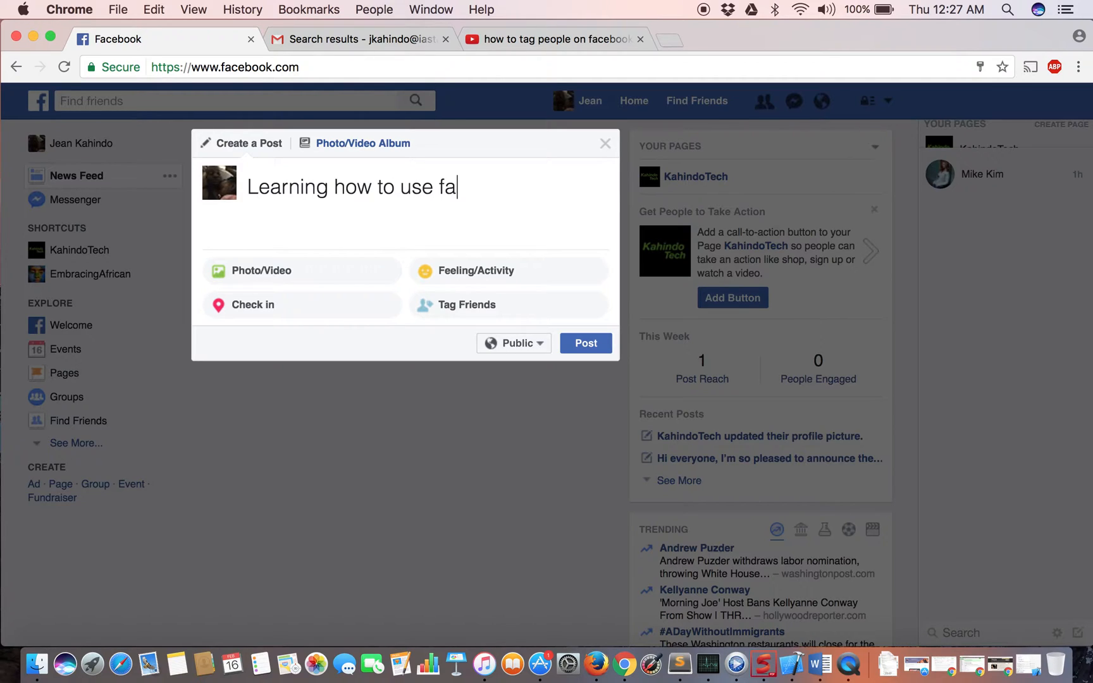
pyautogui.write('cebook with')
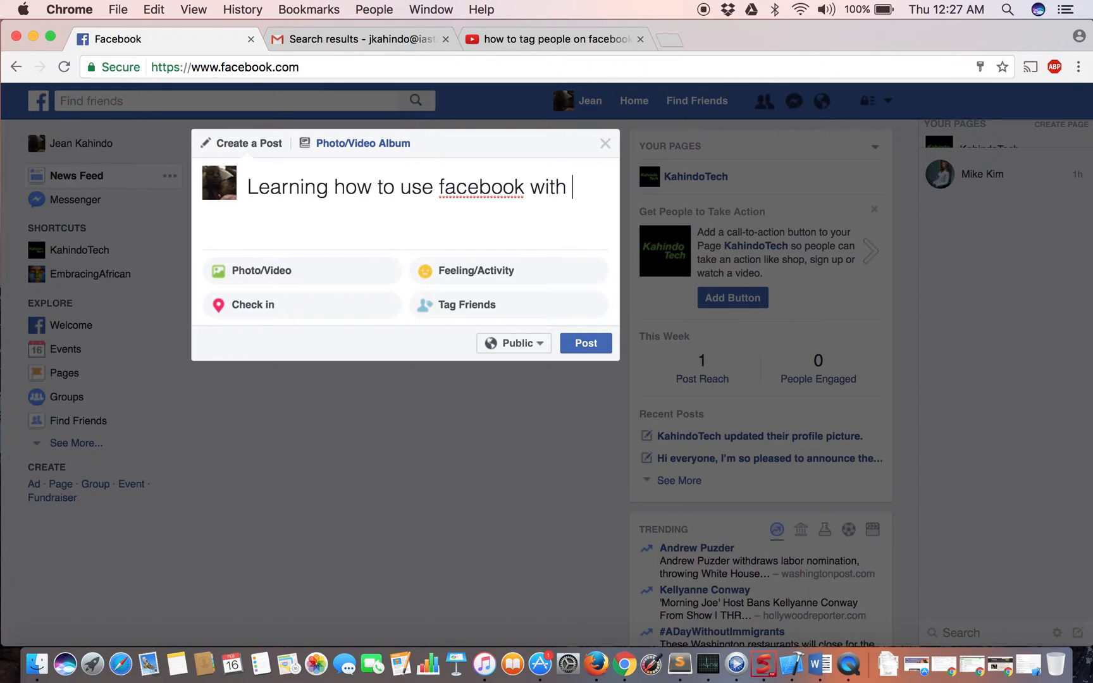
pyautogui.write('@')
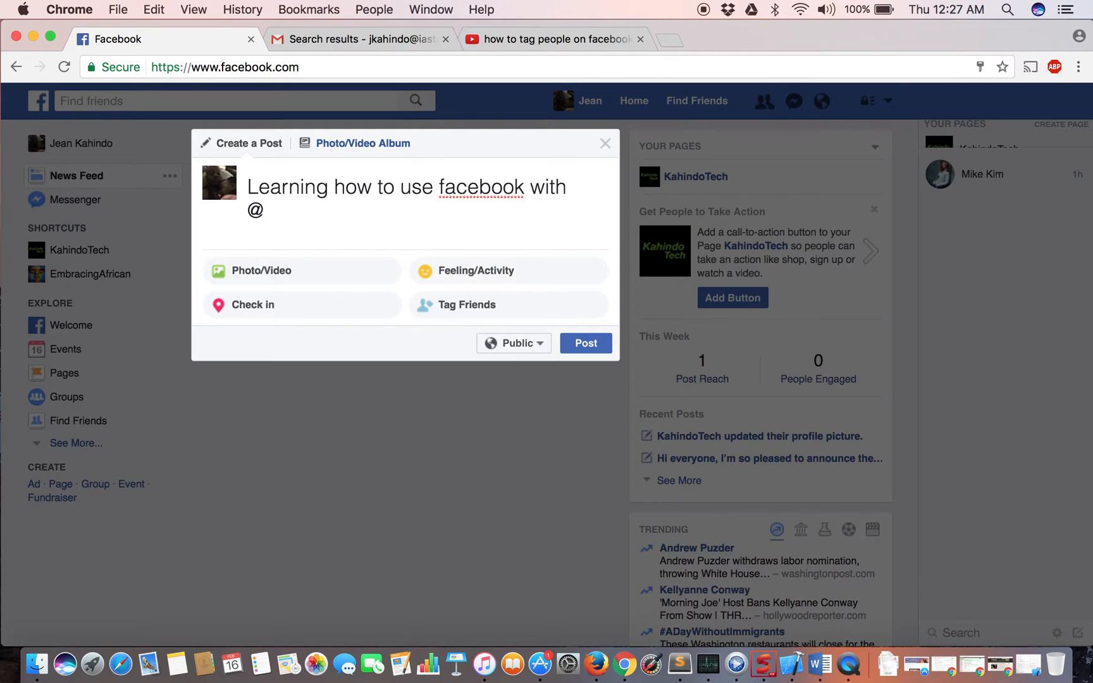
pyautogui.write('mik')
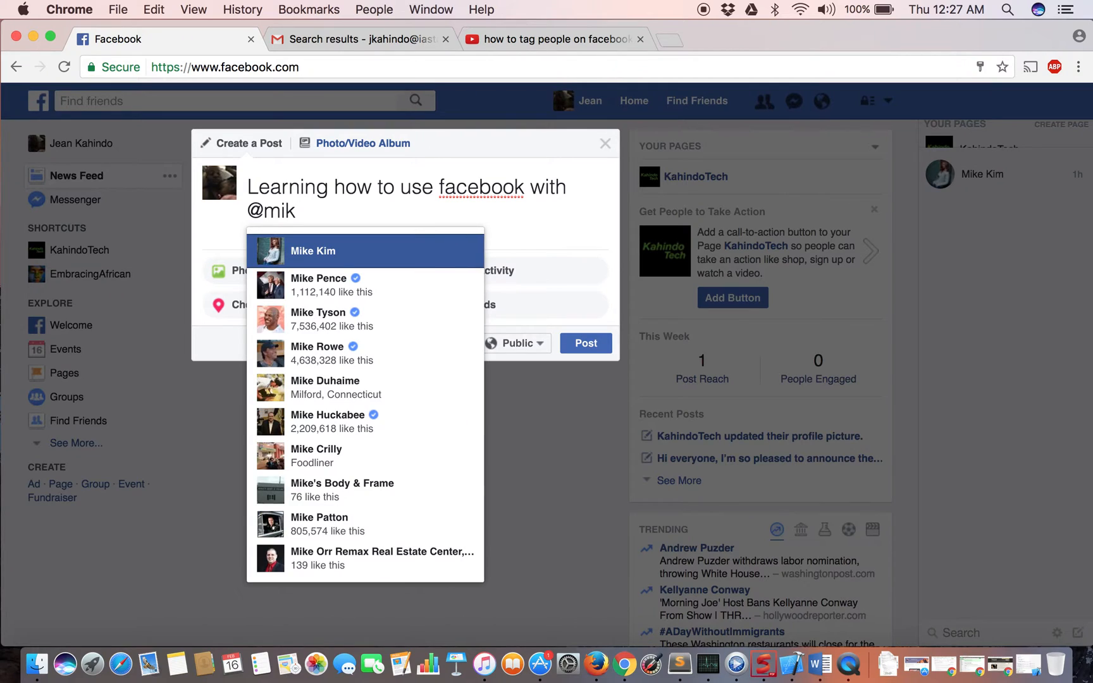
pyautogui.moveTo(303, 251)
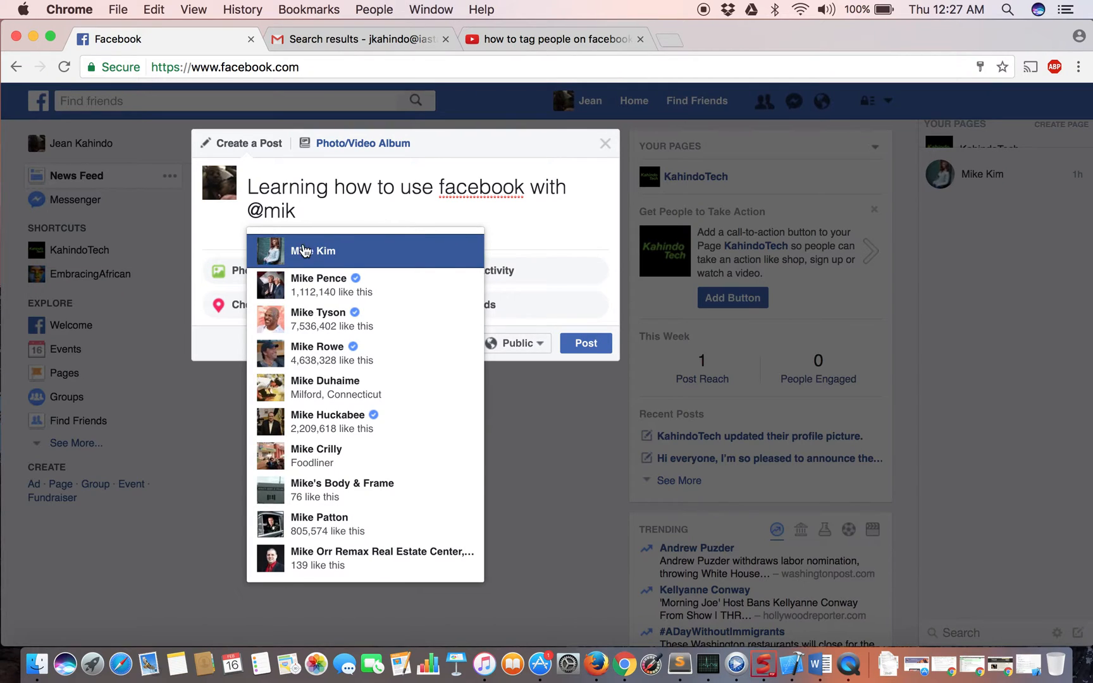
pyautogui.moveTo(328, 285)
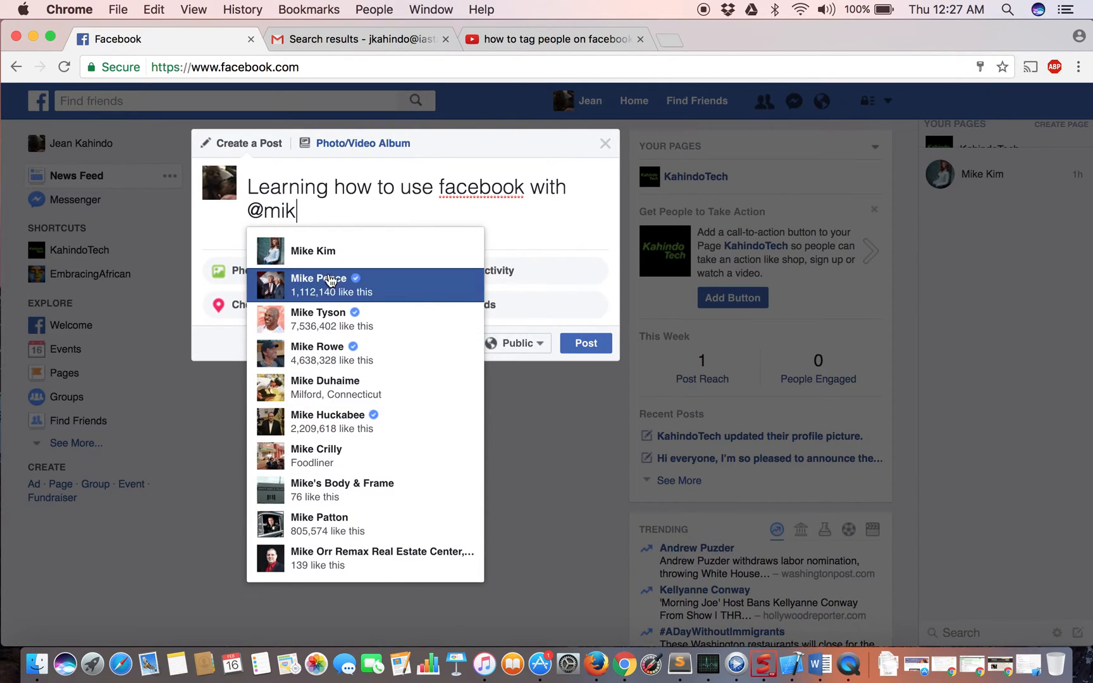
pyautogui.moveTo(312, 251)
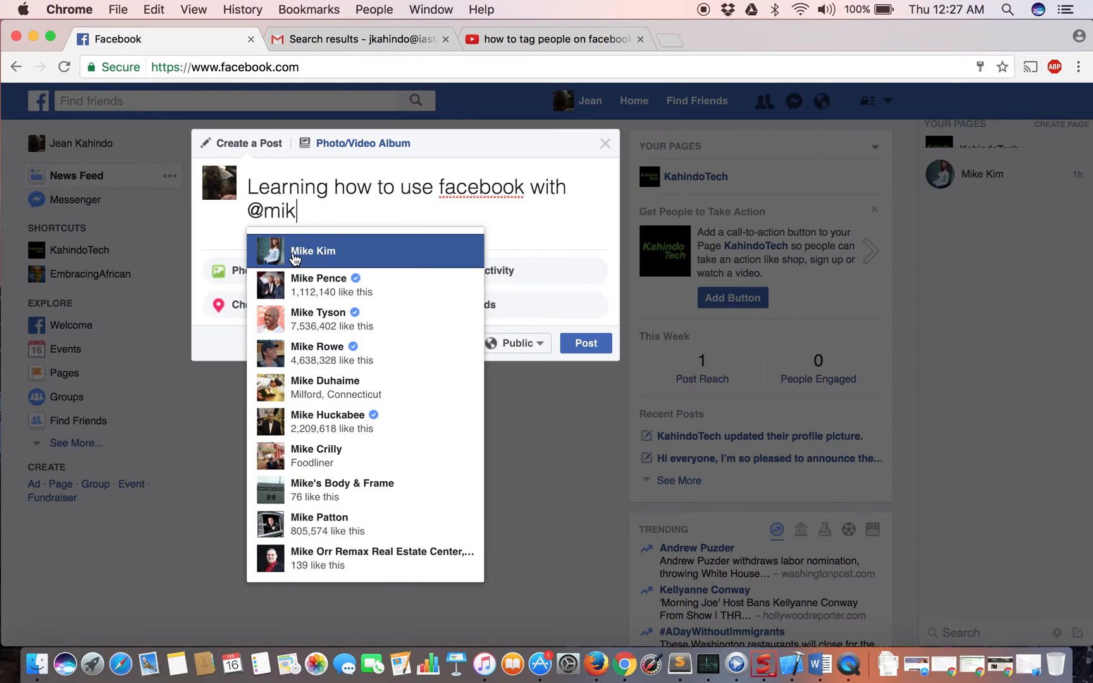
pyautogui.moveTo(306, 257)
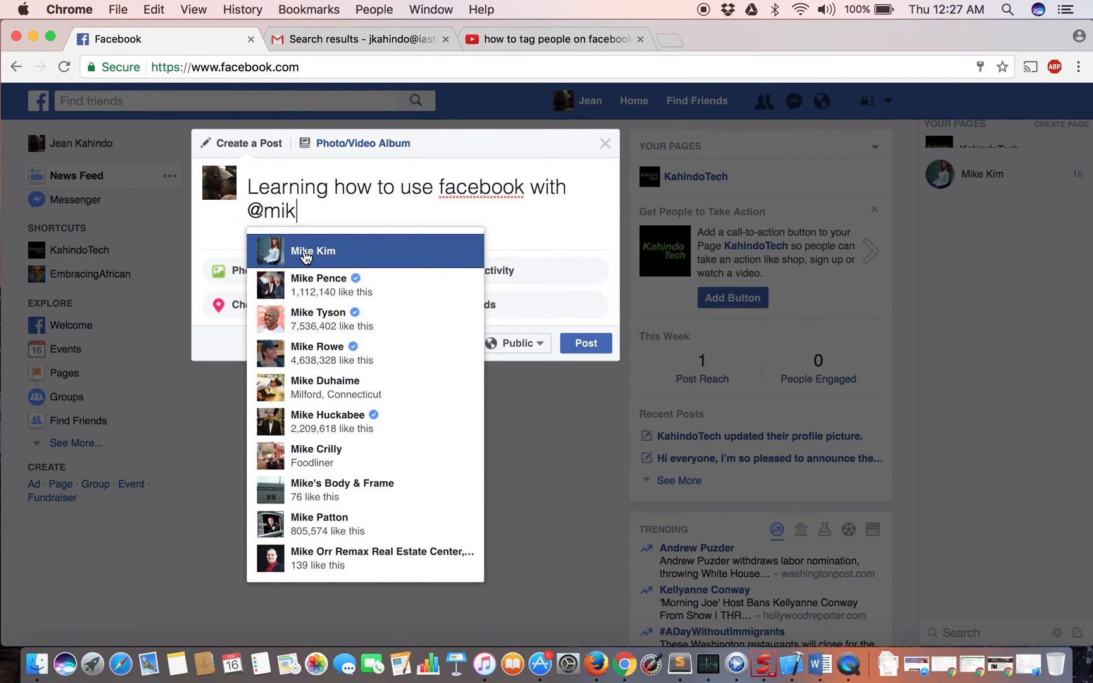
pyautogui.click(312, 251)
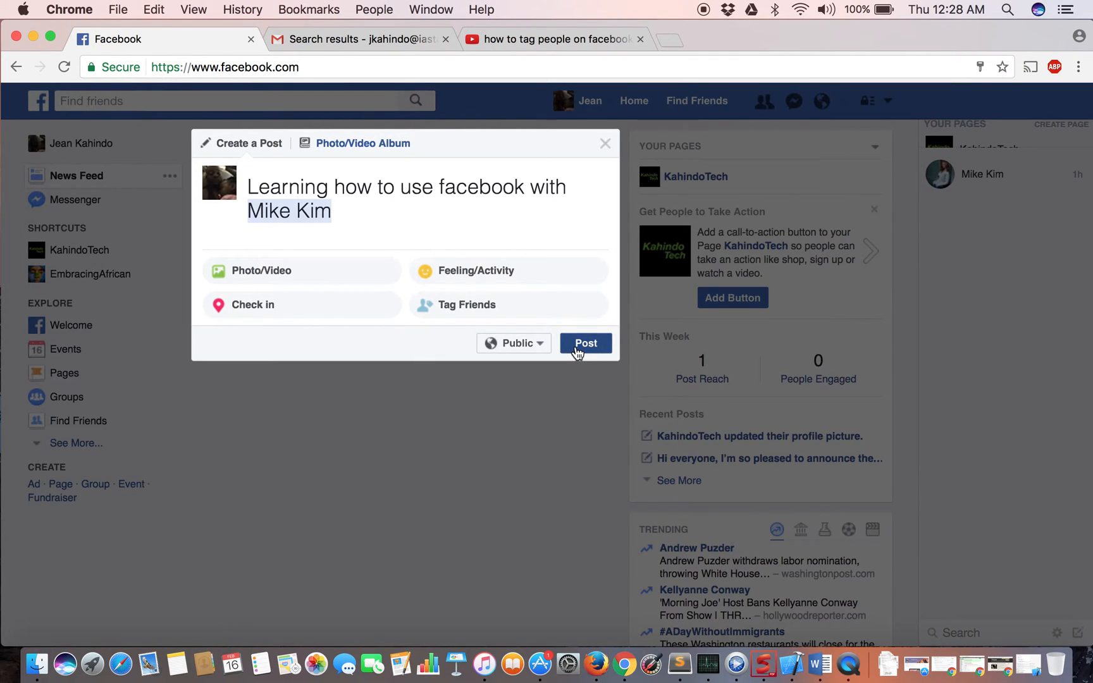
pyautogui.click(585, 343)
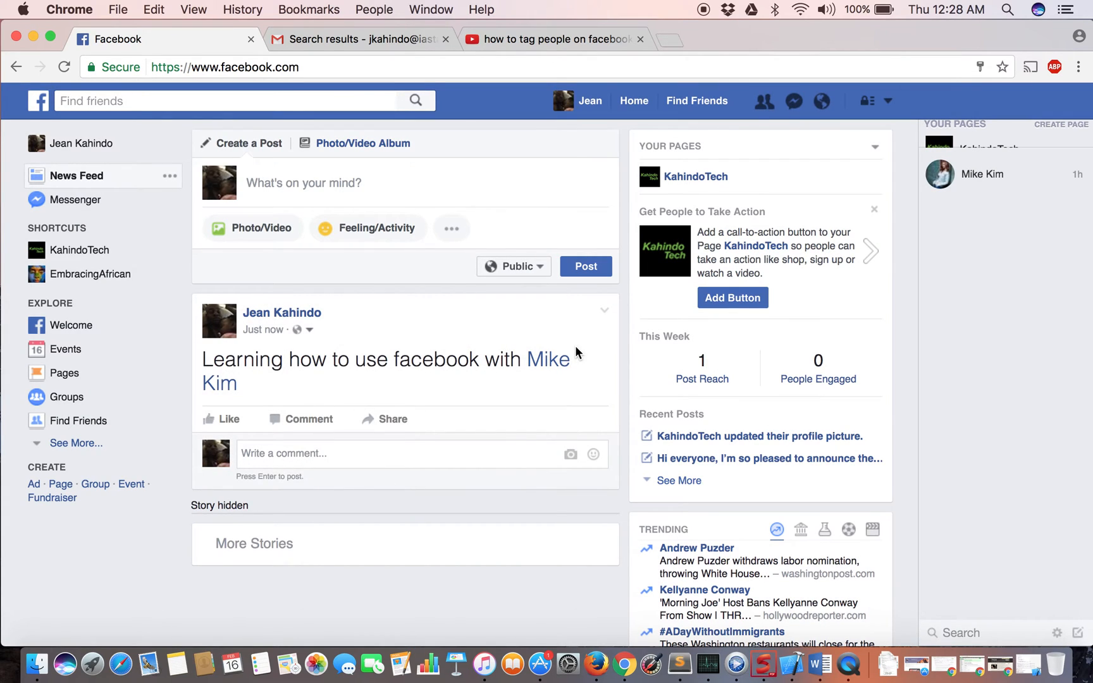
pyautogui.moveTo(472, 383)
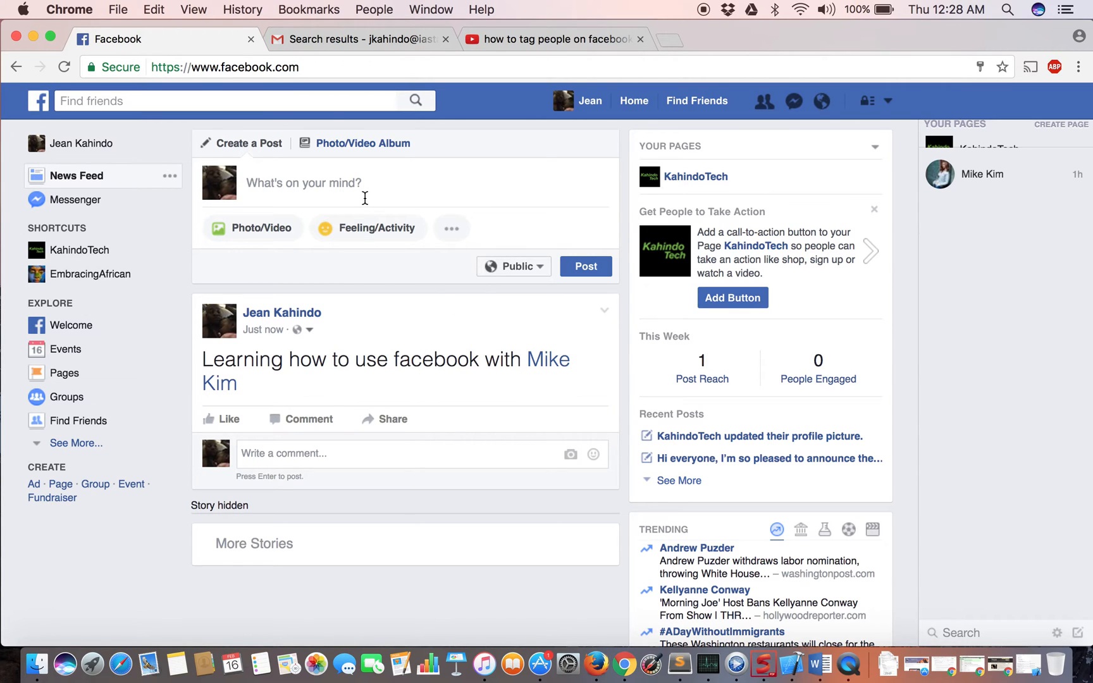
# - Start a second post reading 'Today I had a great.'
pyautogui.click(303, 183)
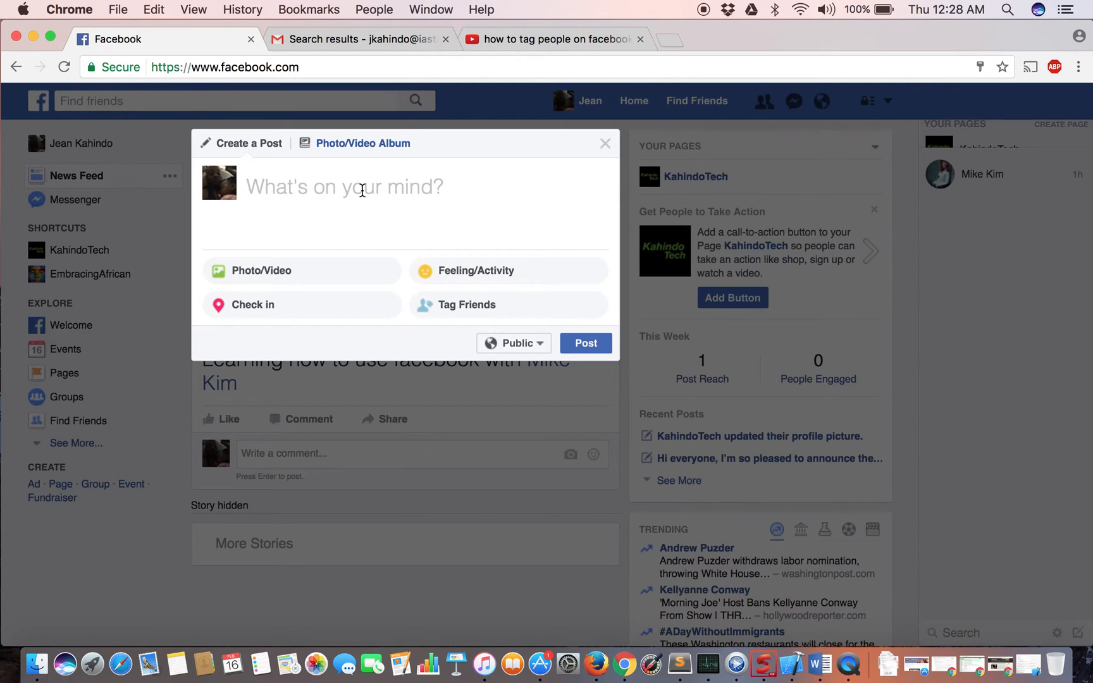
pyautogui.write('Today I had a gr')
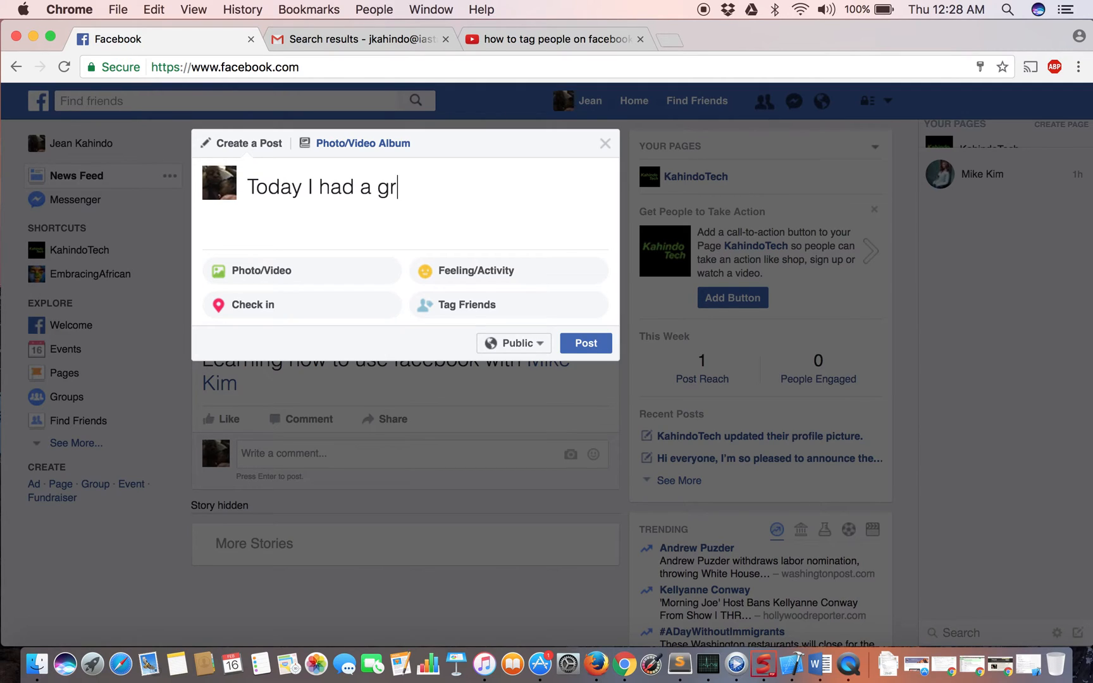
pyautogui.write('eat')
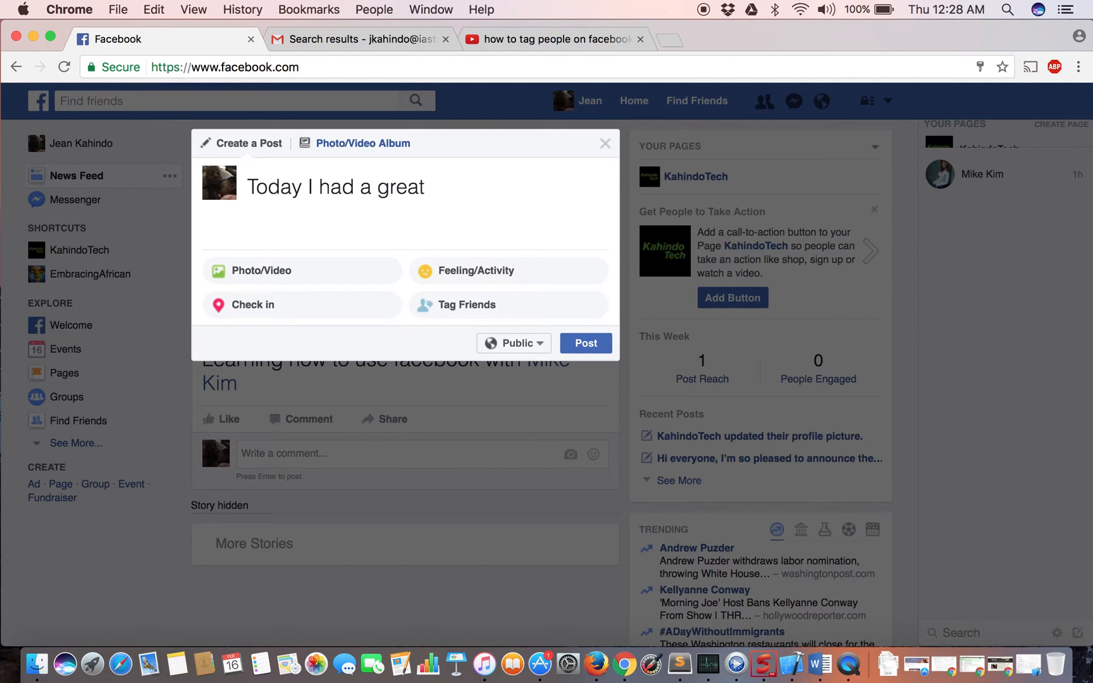
pyautogui.write('.')
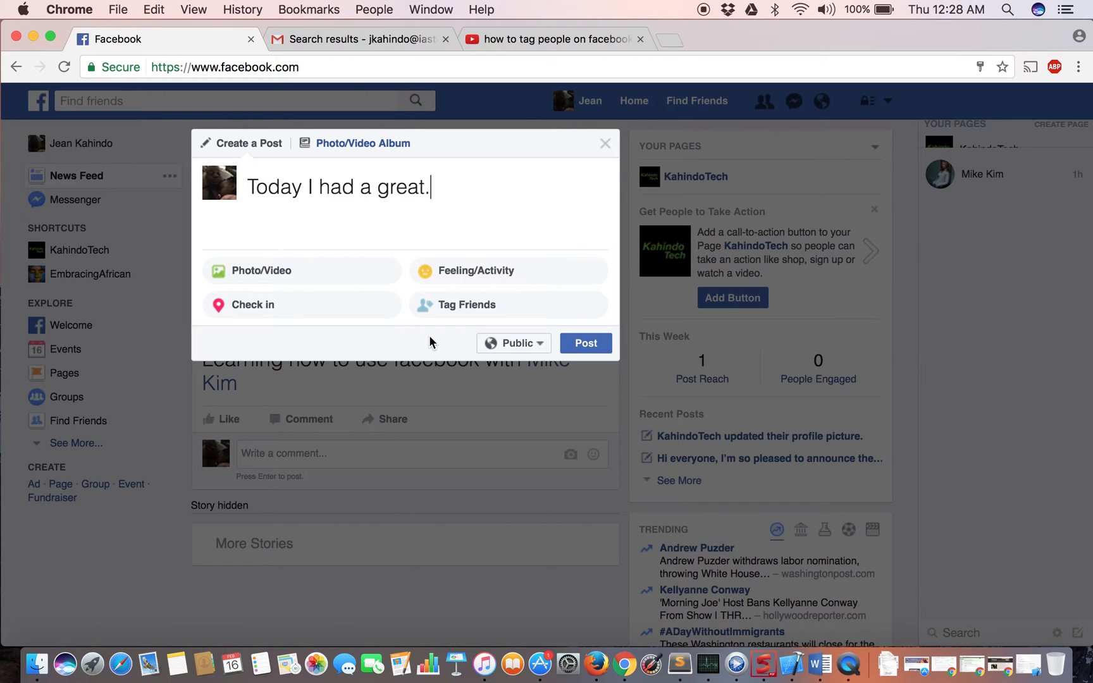
pyautogui.moveTo(466, 305)
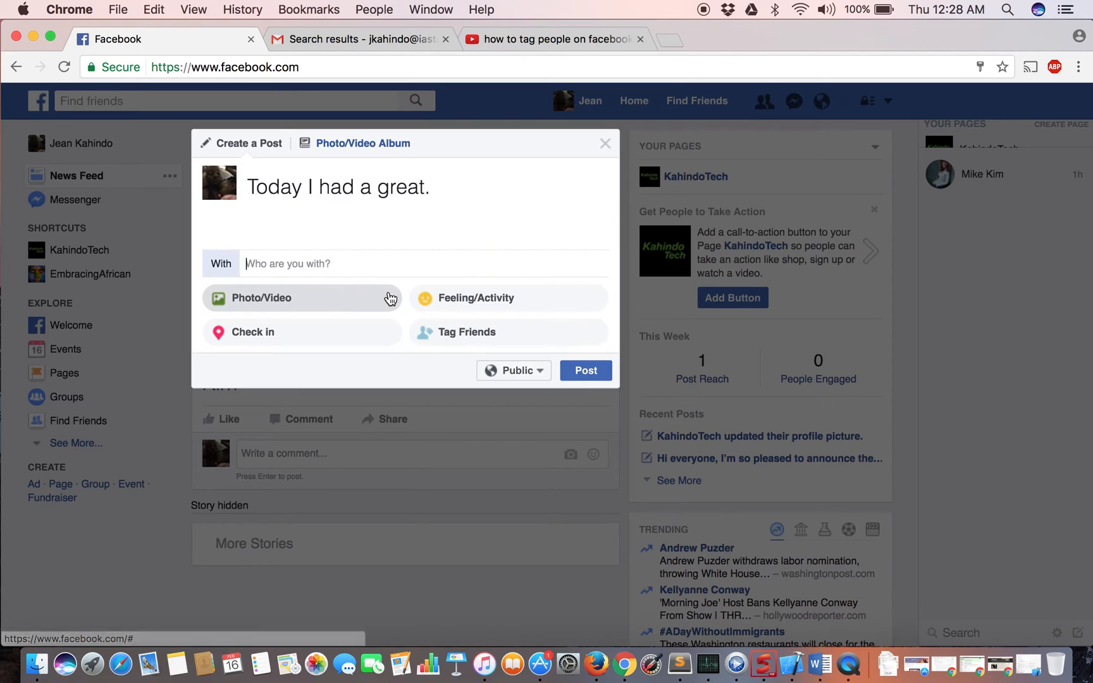
pyautogui.write('mik')
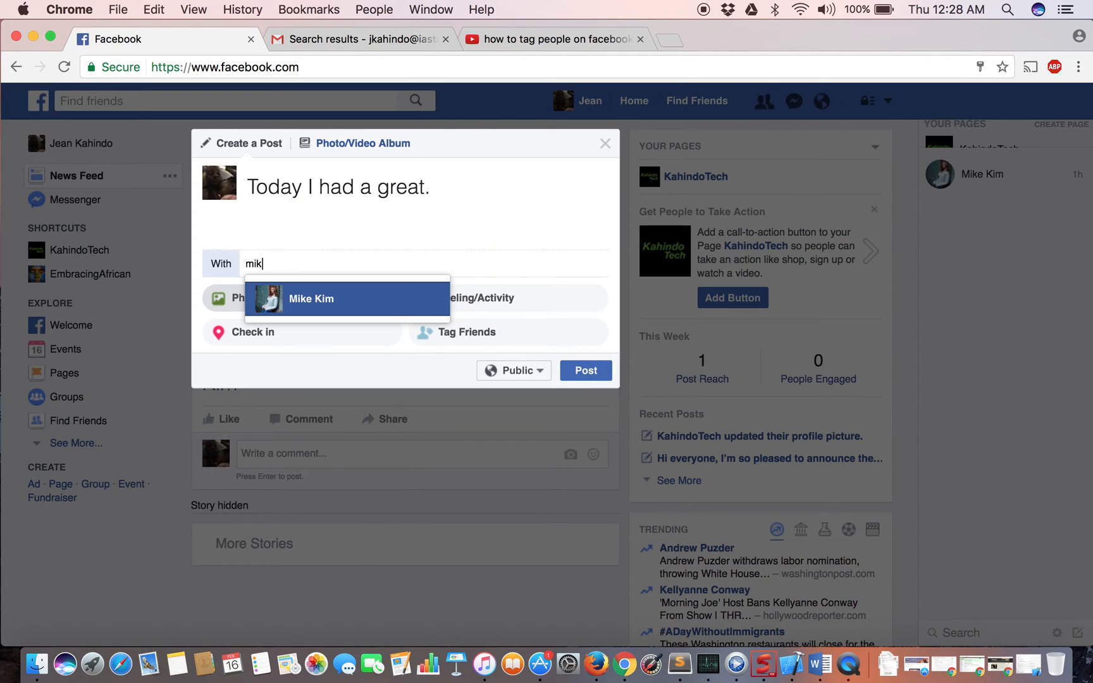
pyautogui.click(312, 299)
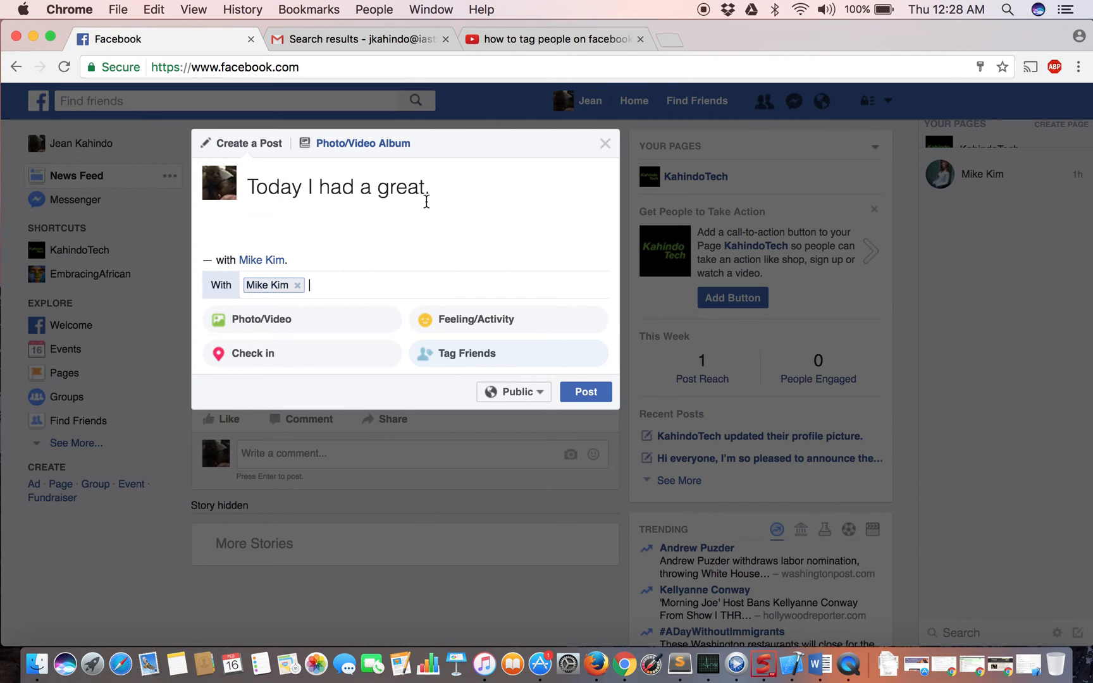
pyautogui.moveTo(245, 174)
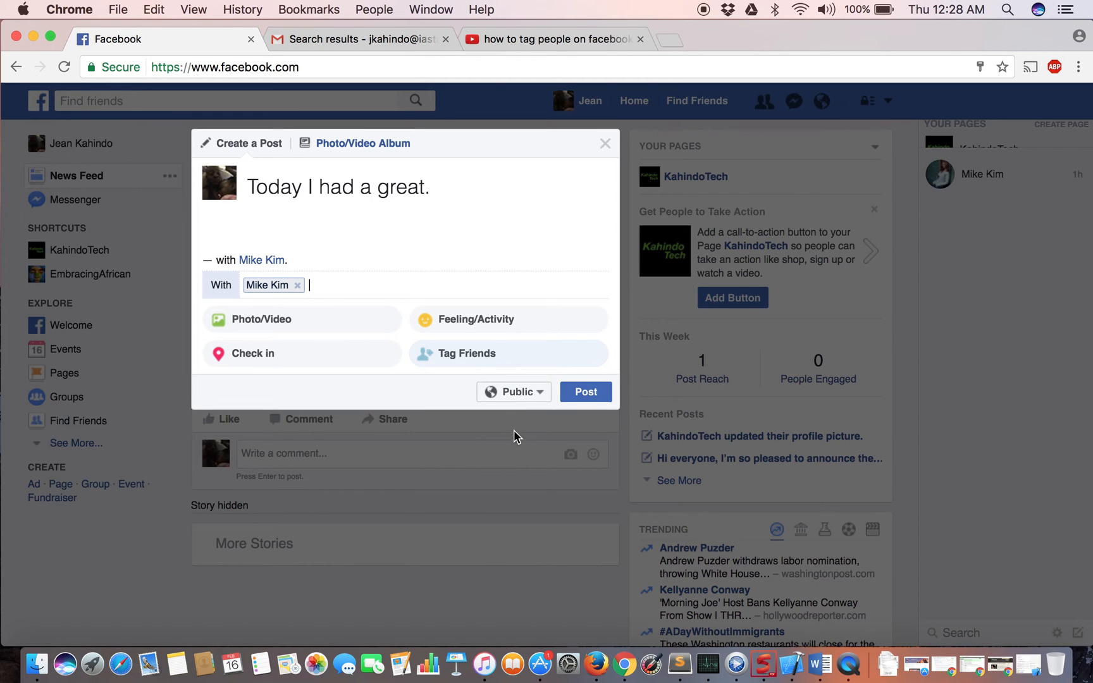
pyautogui.click(586, 391)
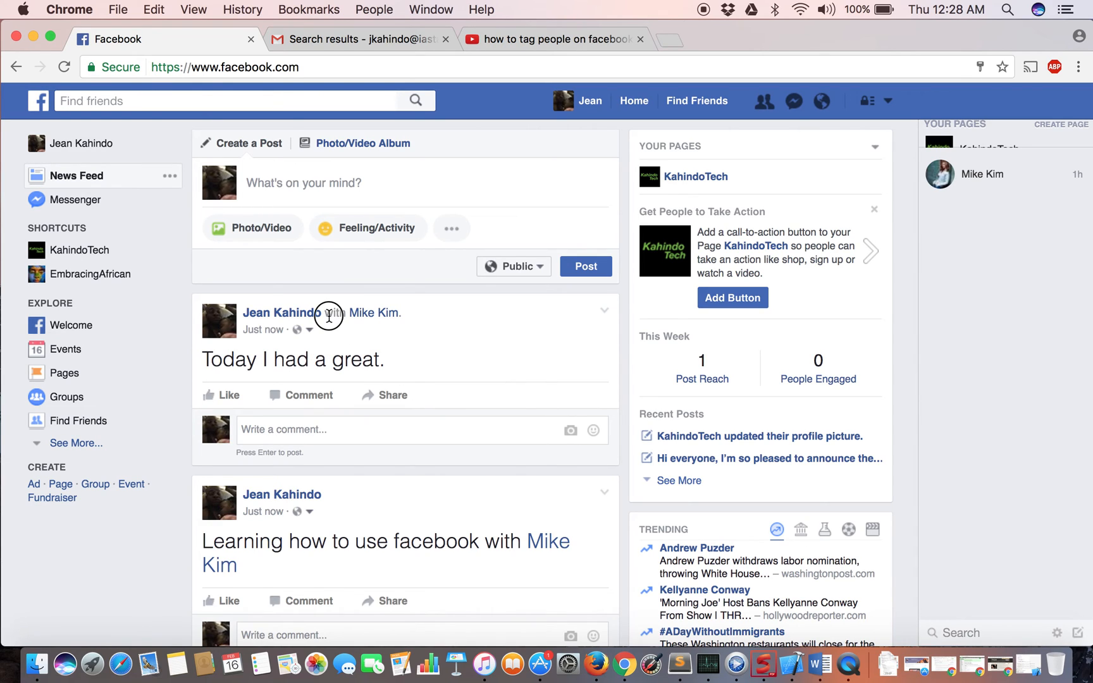
pyautogui.moveTo(422, 338)
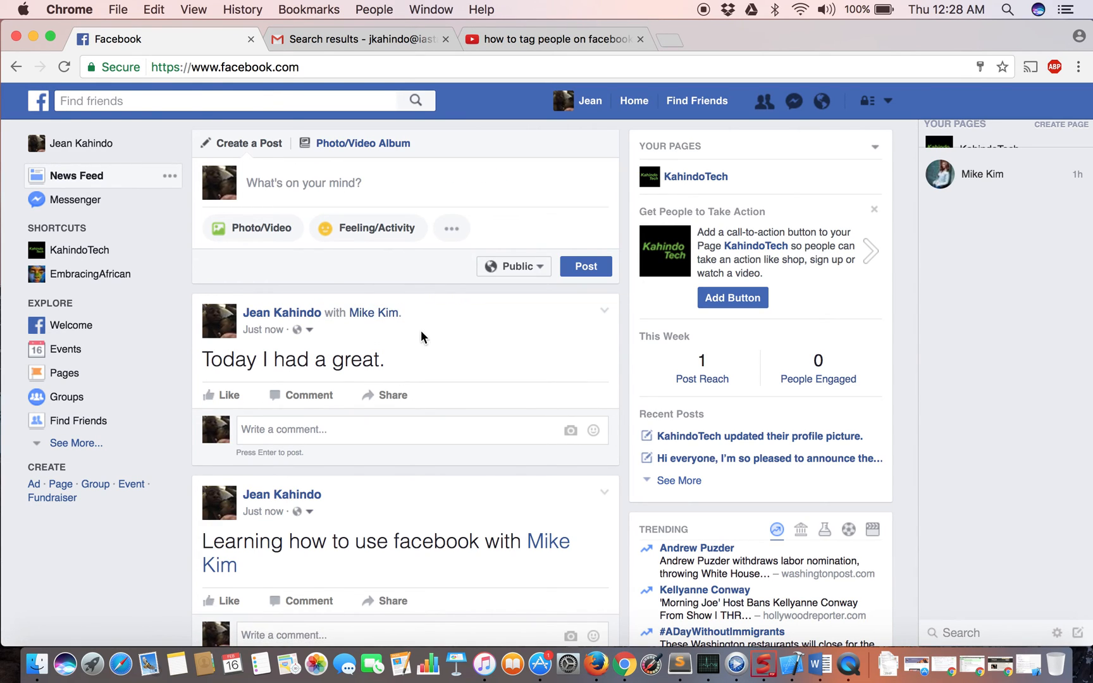